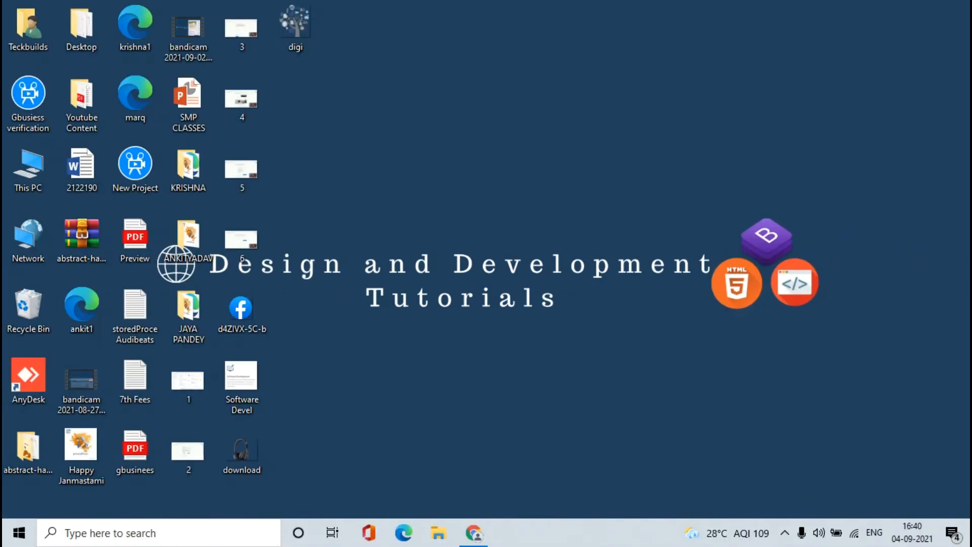
Search the web for "google my business", reach its landing page and start Sign in.
click(473, 531)
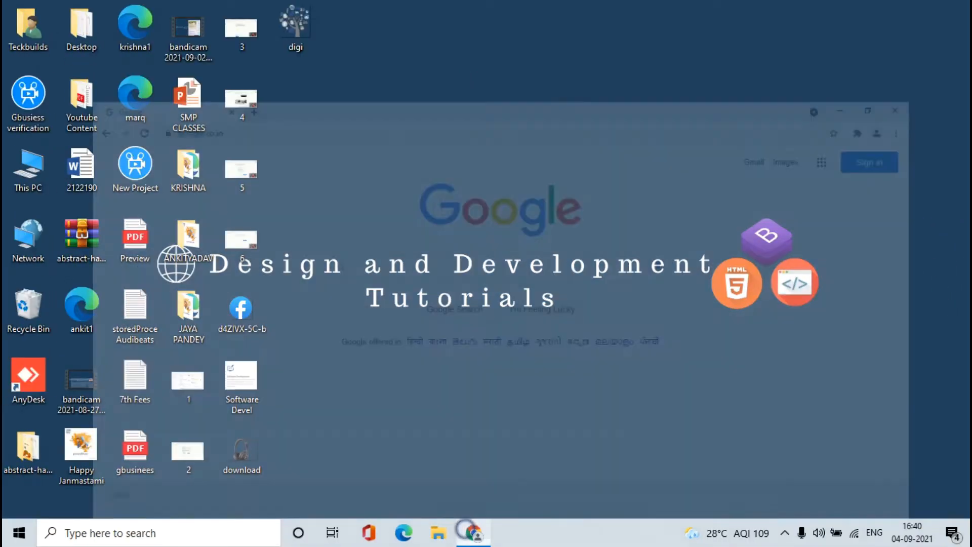
click(473, 531)
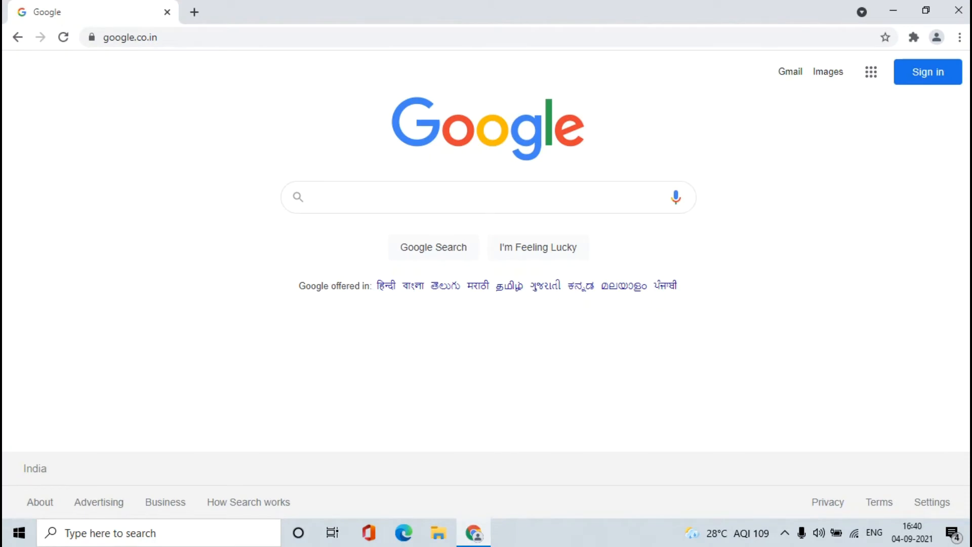
text(google my business)
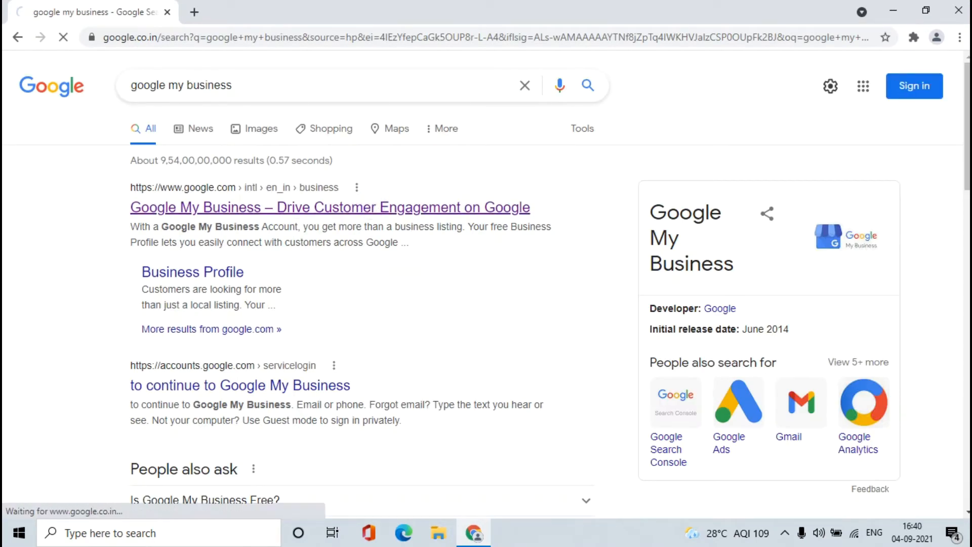
click(329, 207)
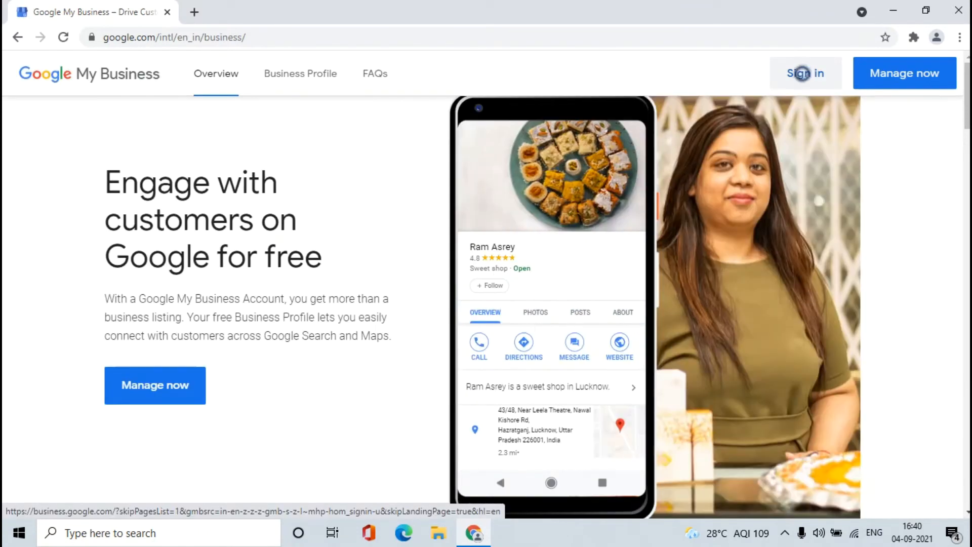
click(805, 73)
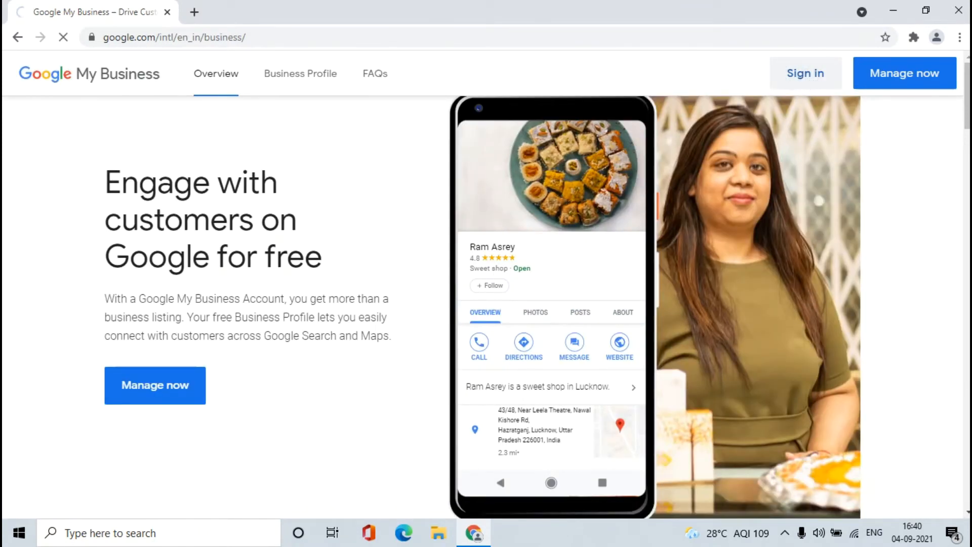
Sign in as 'teckbuildstechnology' to reach the dashboard with its pending verification notice.
click(805, 73)
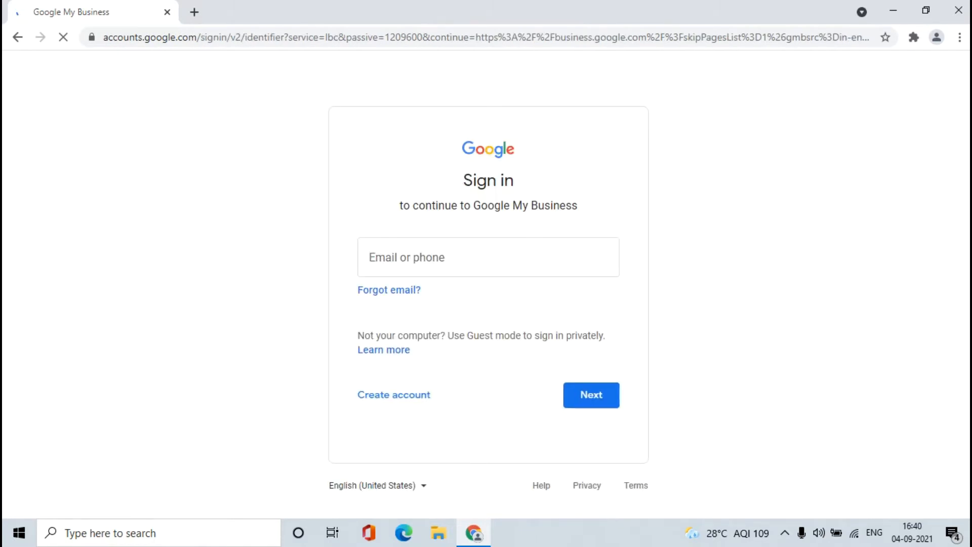
click(488, 256)
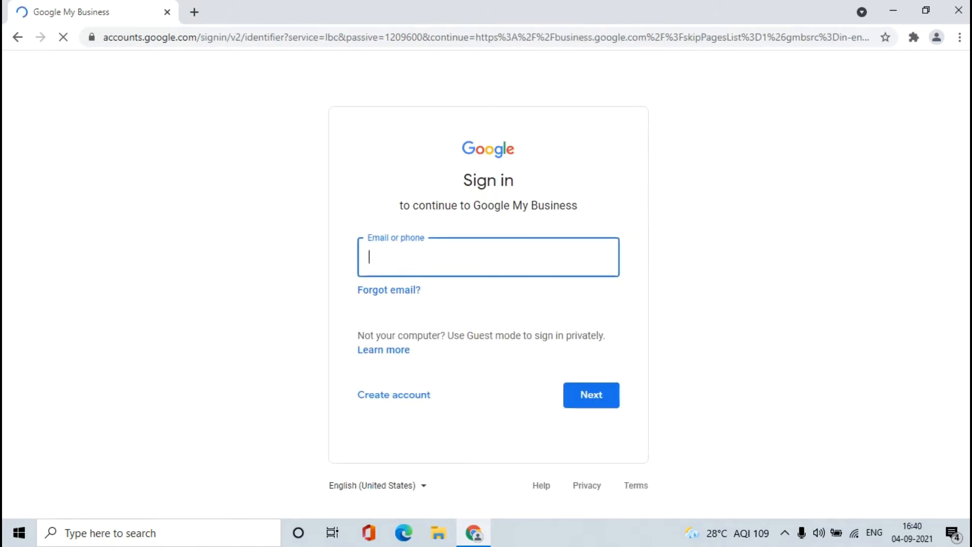
text(teckbuildstechnology)
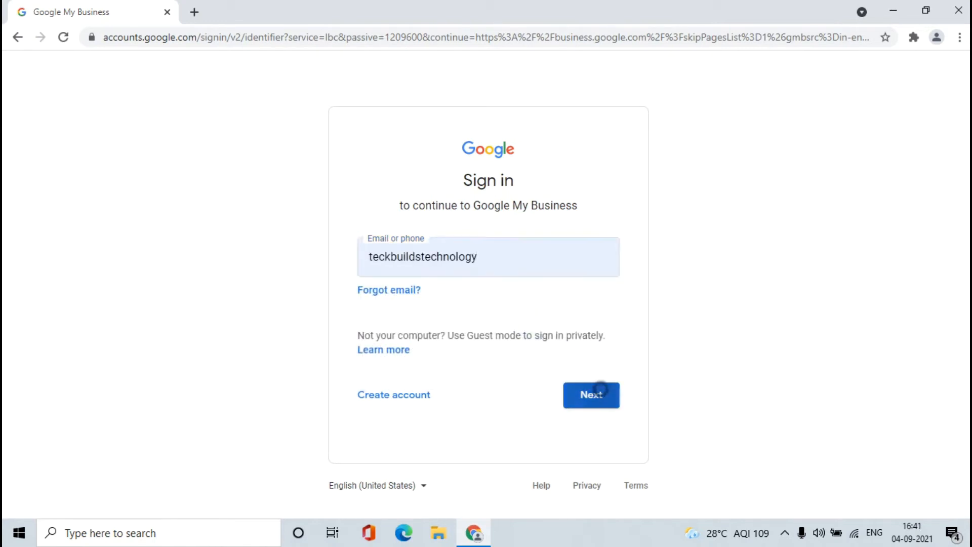
click(589, 395)
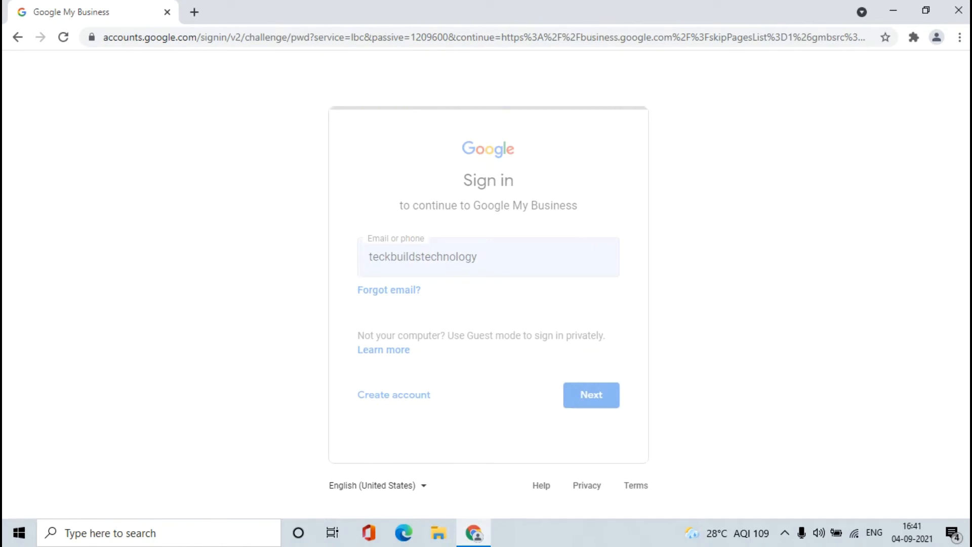
click(589, 394)
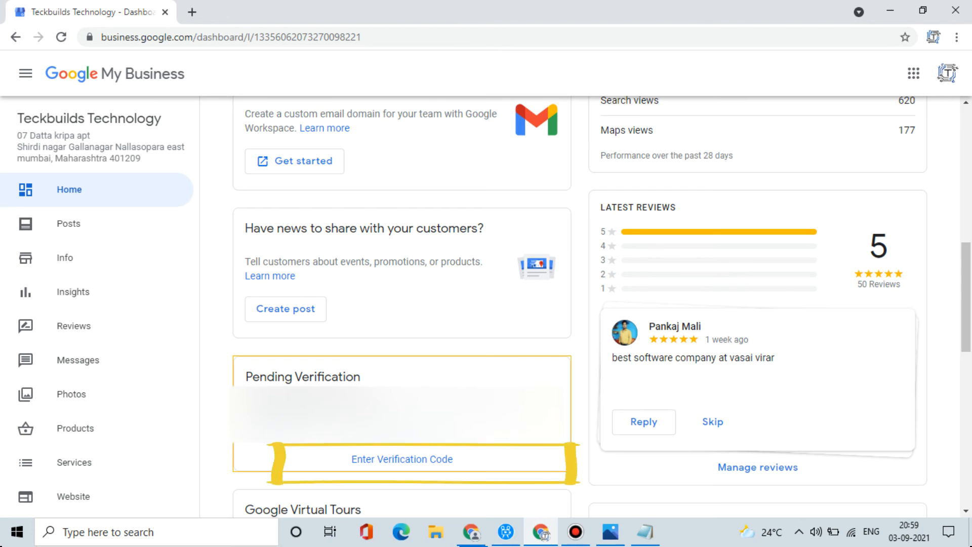
Enter the postcard verification code and verify the business profile.
click(401, 458)
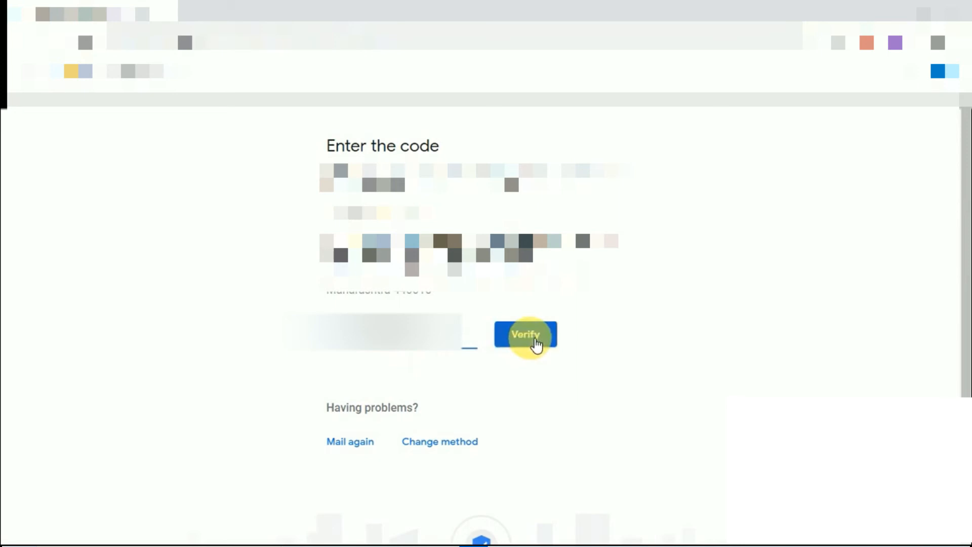
click(525, 335)
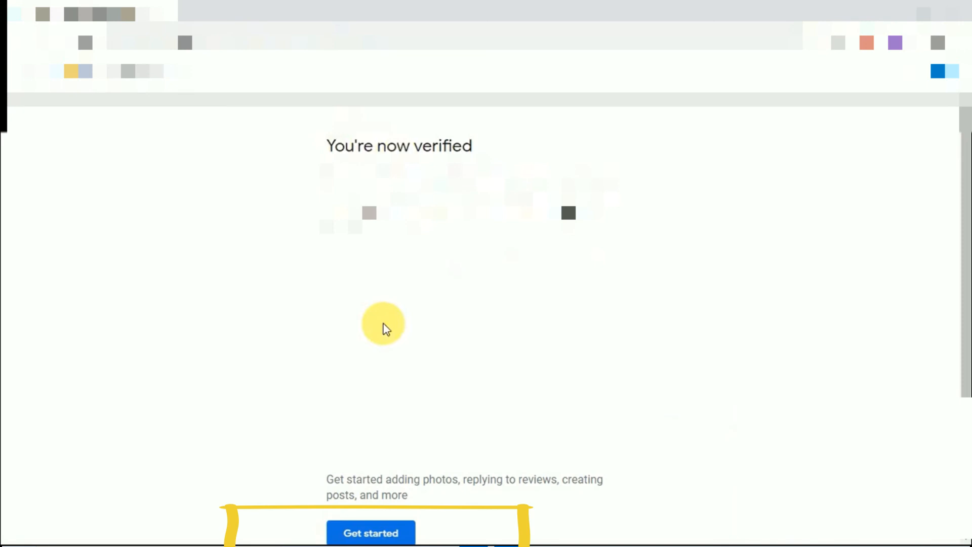
Skip the photos and free advertising-credit steps to reach 'Your Business Profile is almost ready'.
click(371, 533)
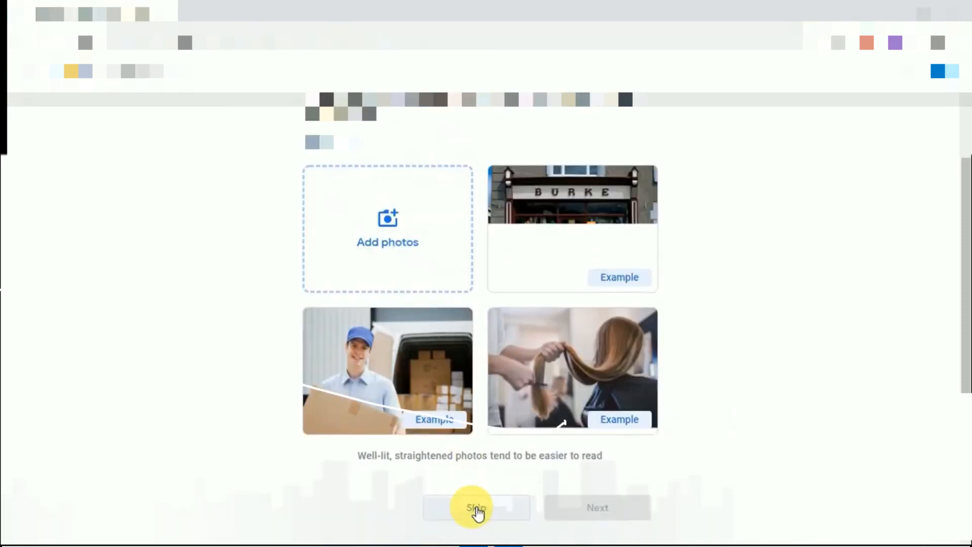
click(476, 506)
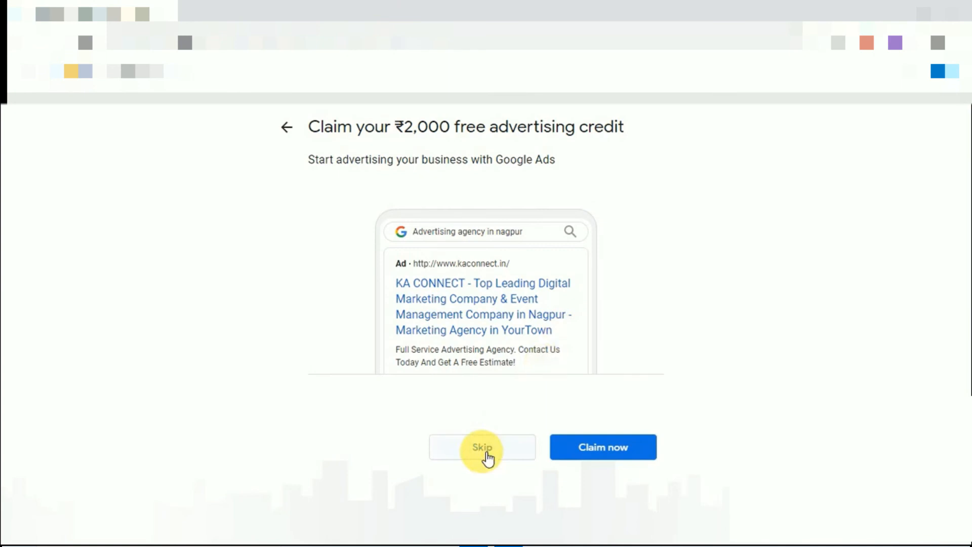
click(482, 447)
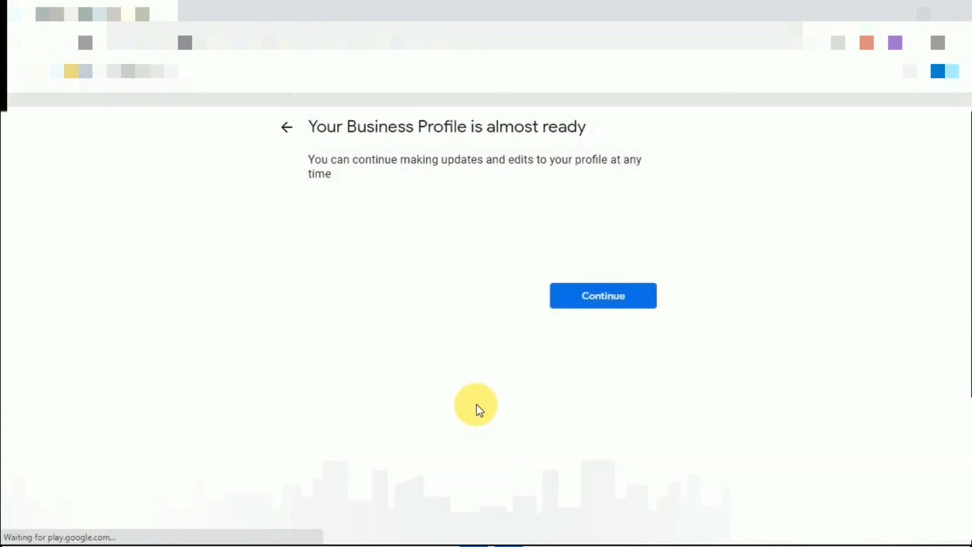